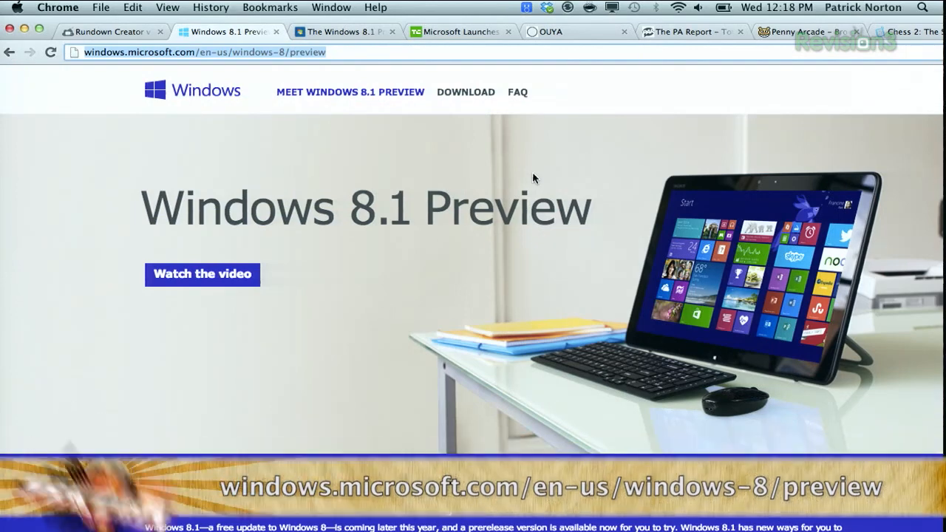
# - Navigate to the Download page via the site's top navigation DOWNLOAD link
pyautogui.click(466, 92)
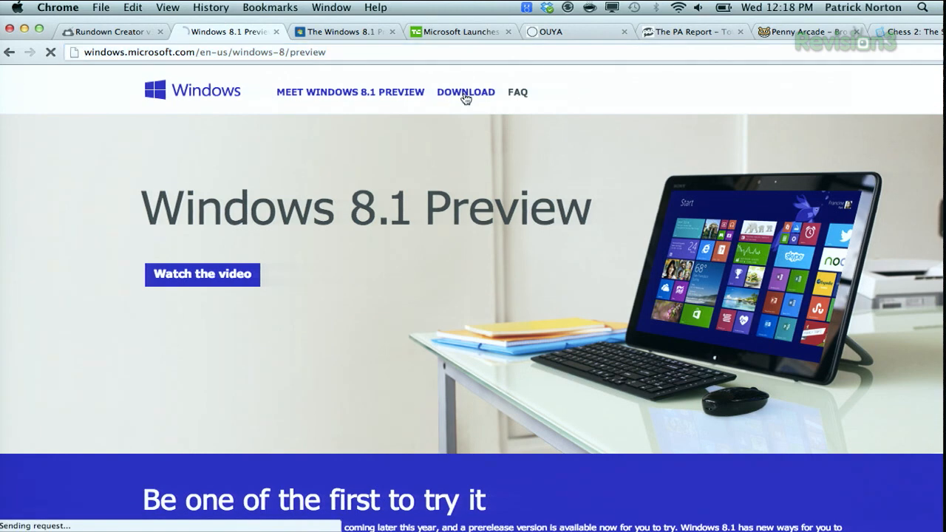
pyautogui.click(466, 92)
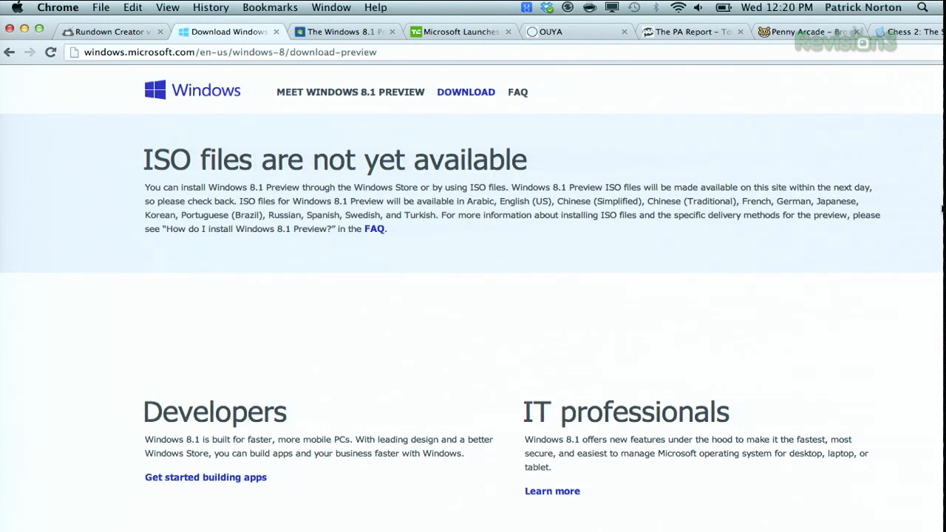